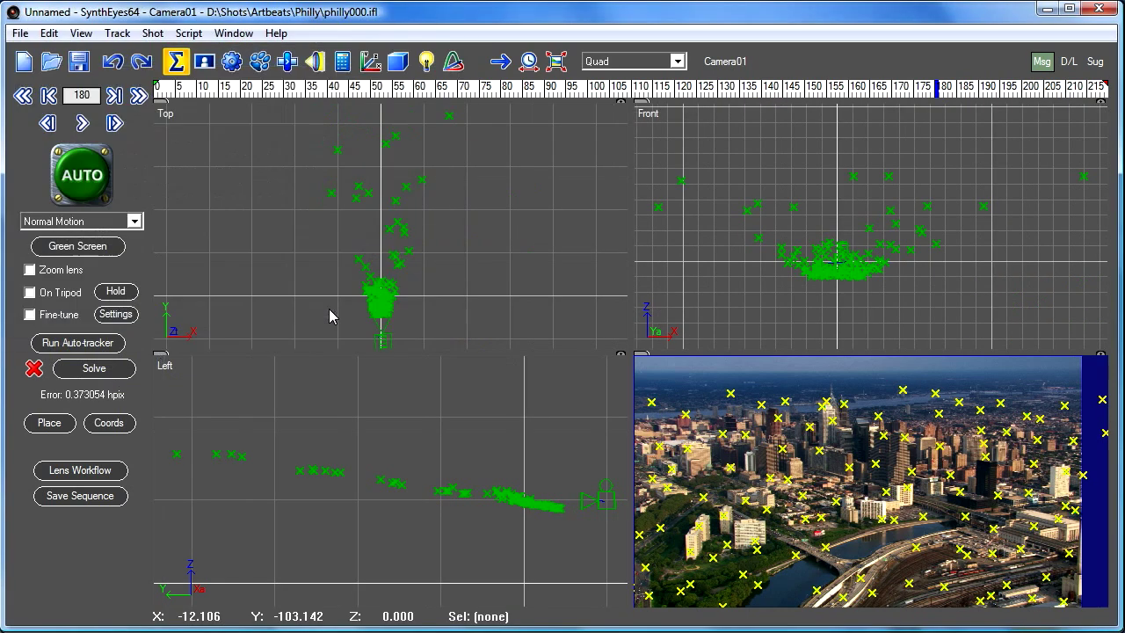
mouse_move(700, 518)
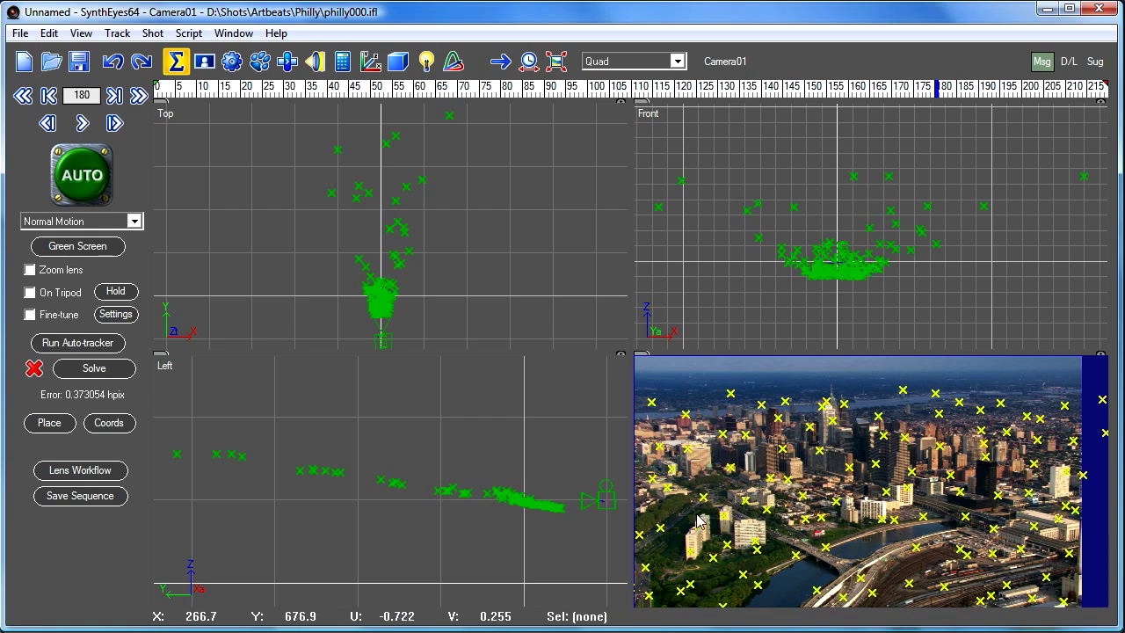
Step: Use the Summary panel's Coords button to auto-place the solved scene flat on the ground plane
left_click(703, 499)
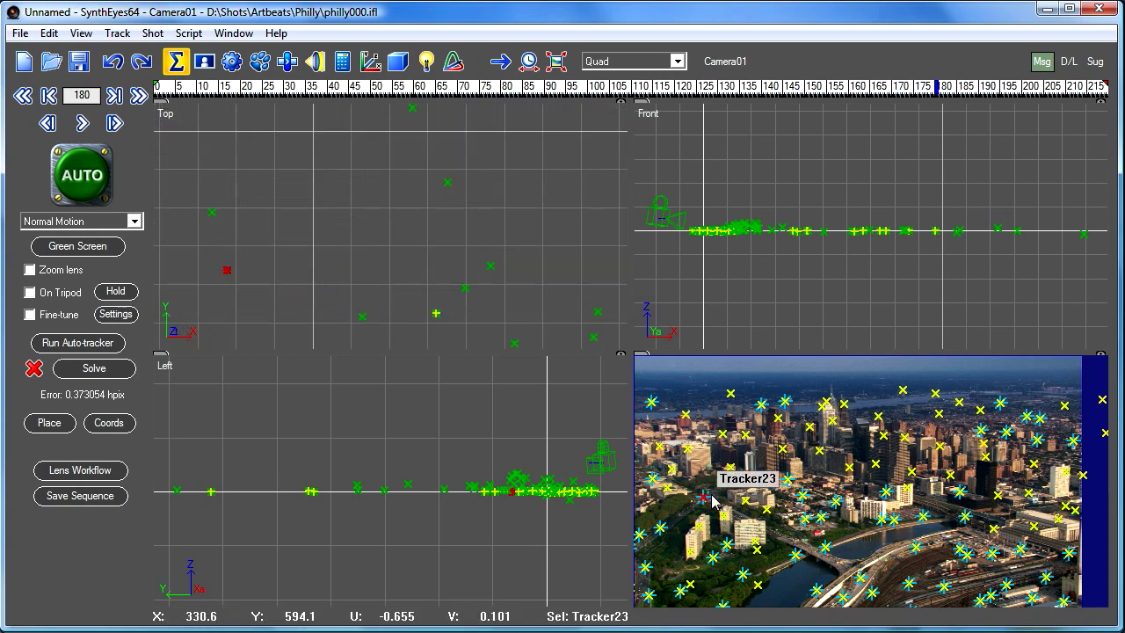